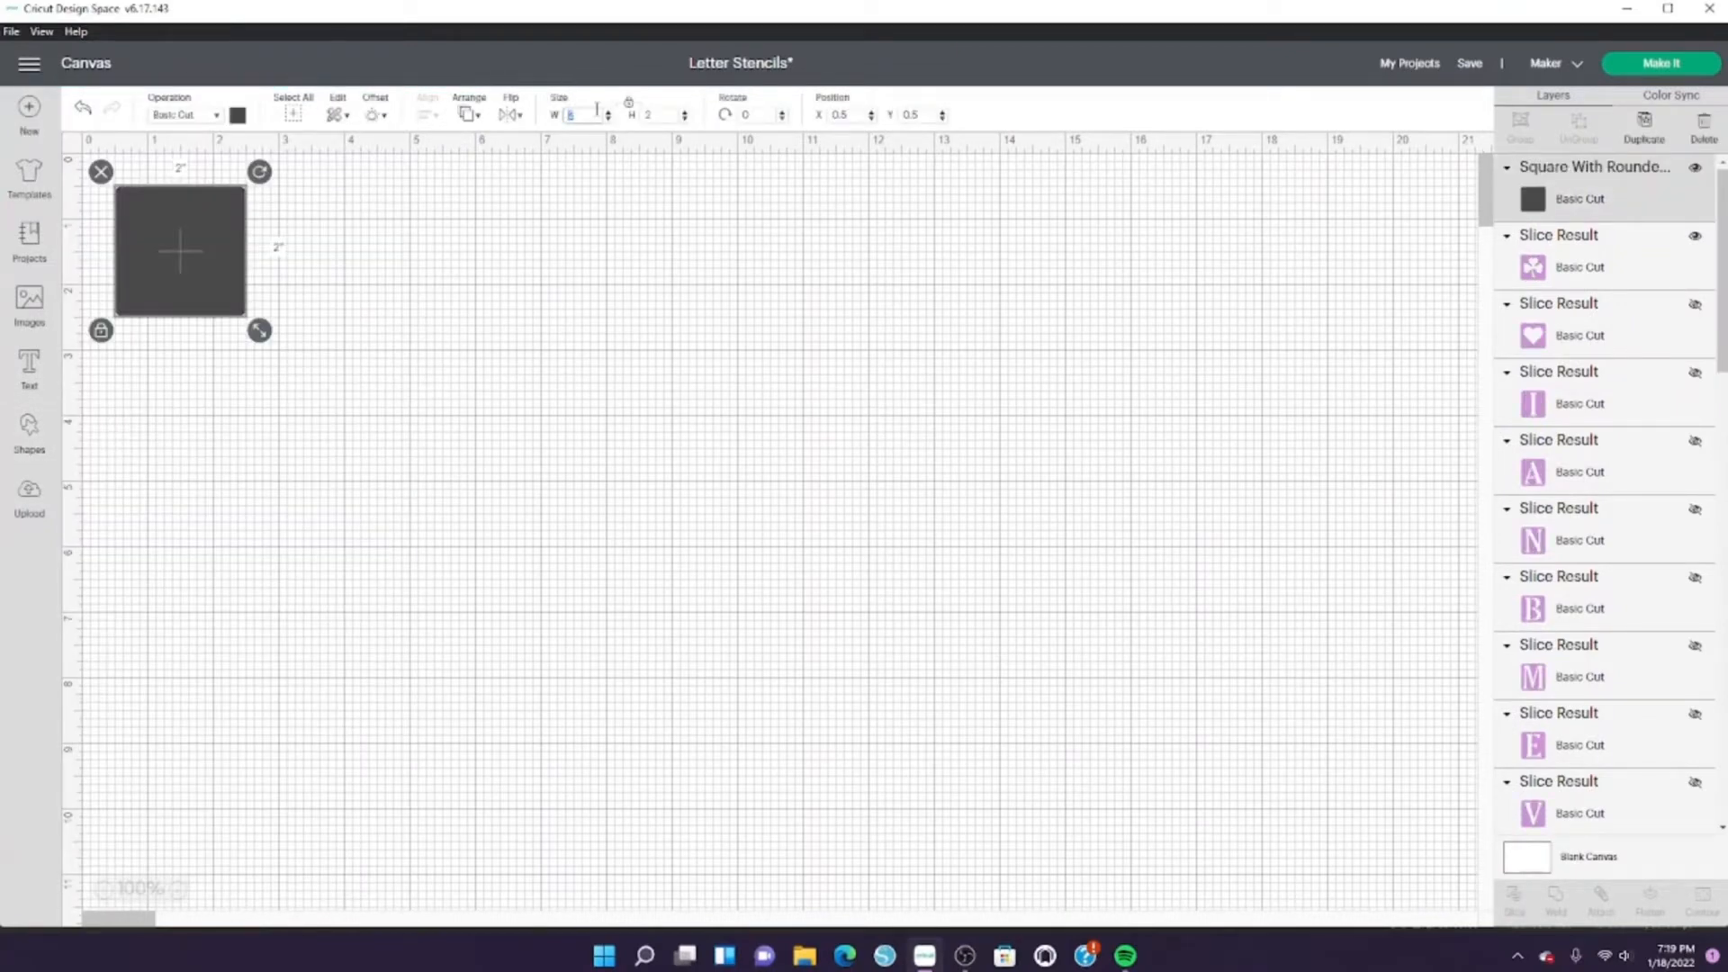
{"action": "mouse_move", "coordinate": [456, 74]}
{"action": "type", "text": "4"}
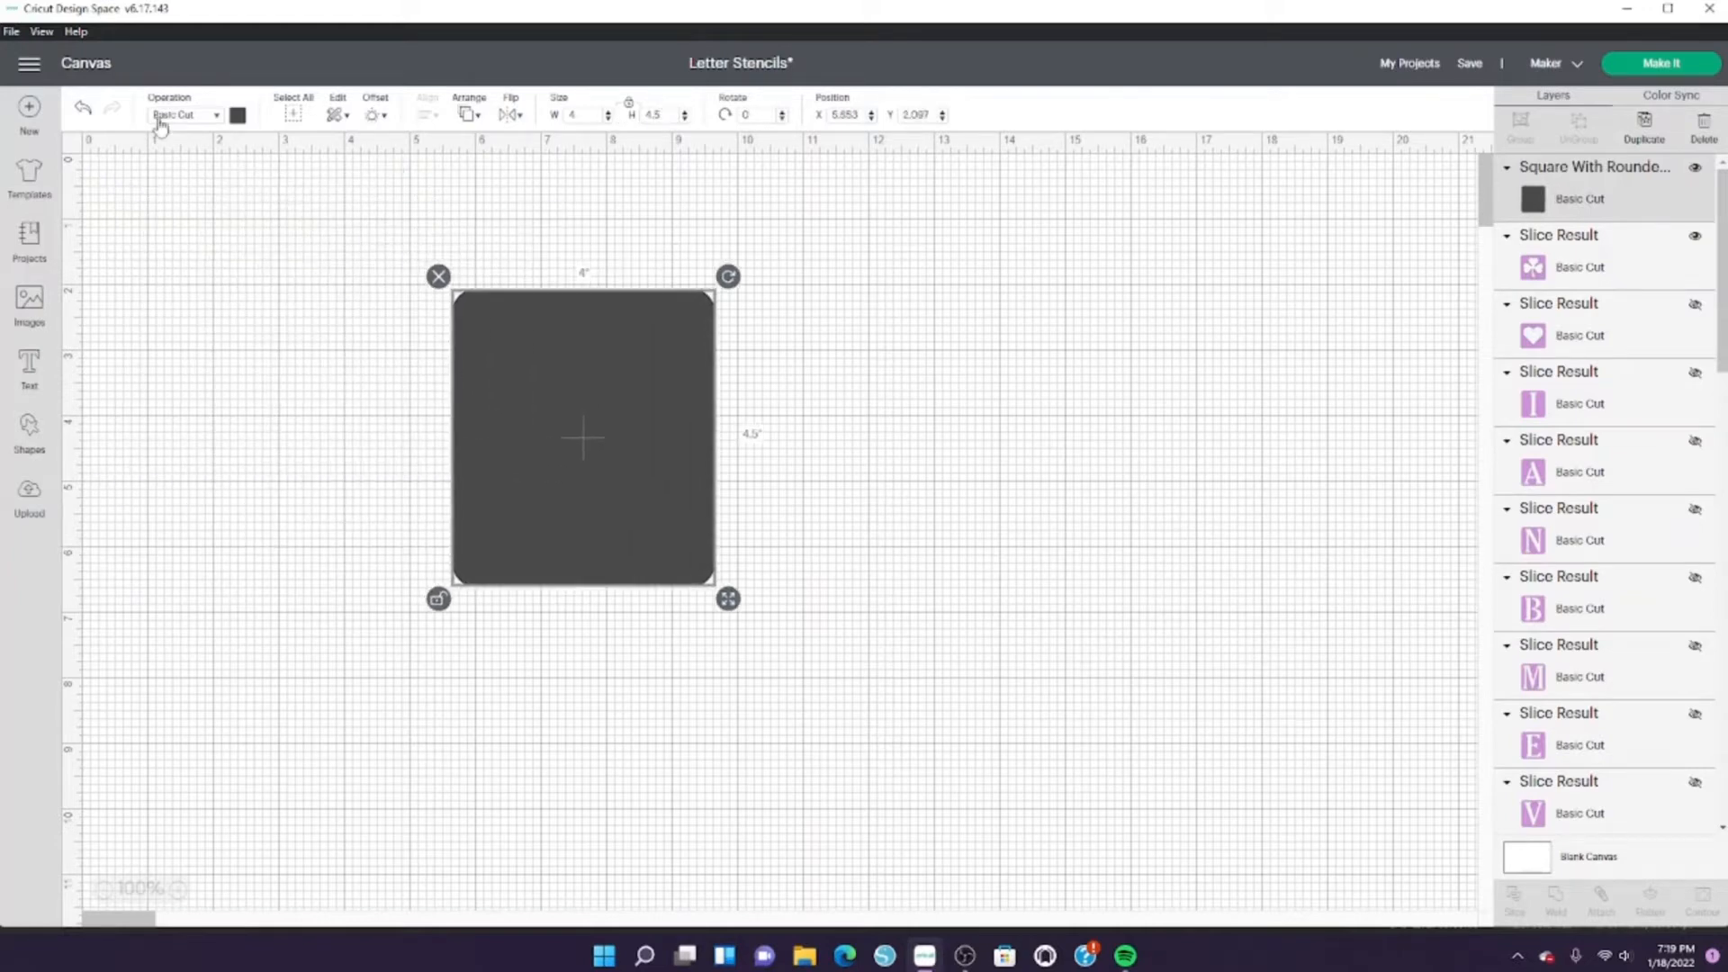
- Recolour the 4 × 4.5 in rounded square to lilac
{"action": "left_click", "coordinate": [237, 116]}
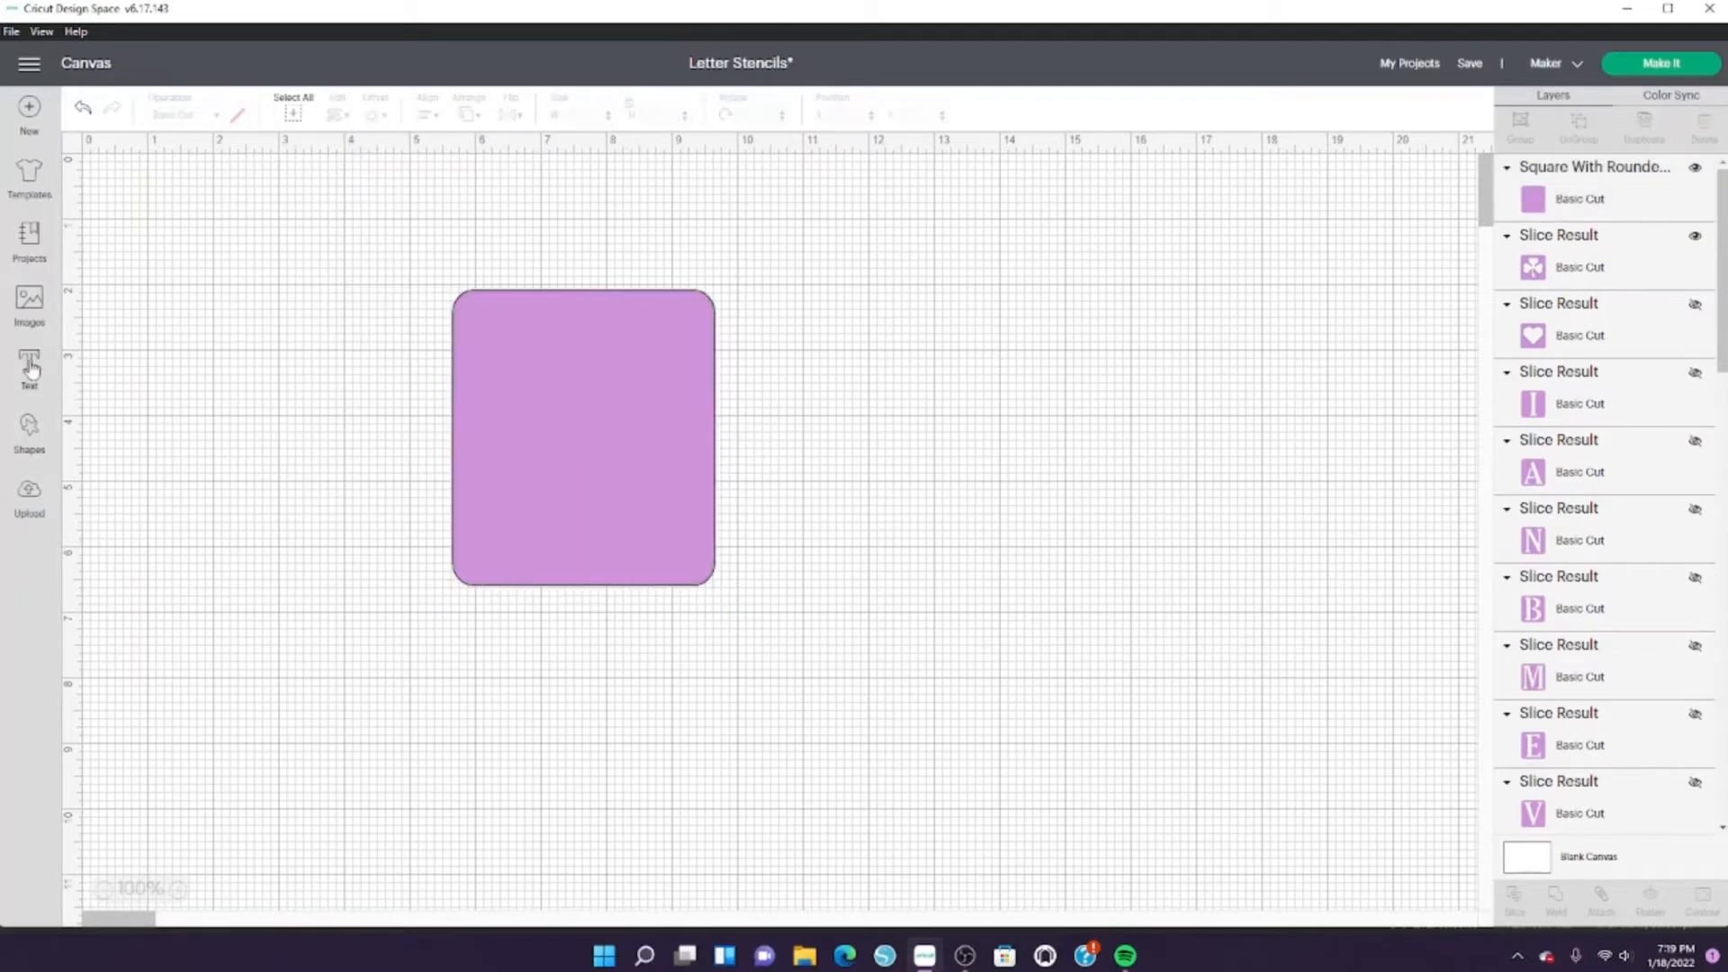
- Add a large letter D, enlarge it to fill the square and centre-align it on the square
{"action": "left_click", "coordinate": [29, 366]}
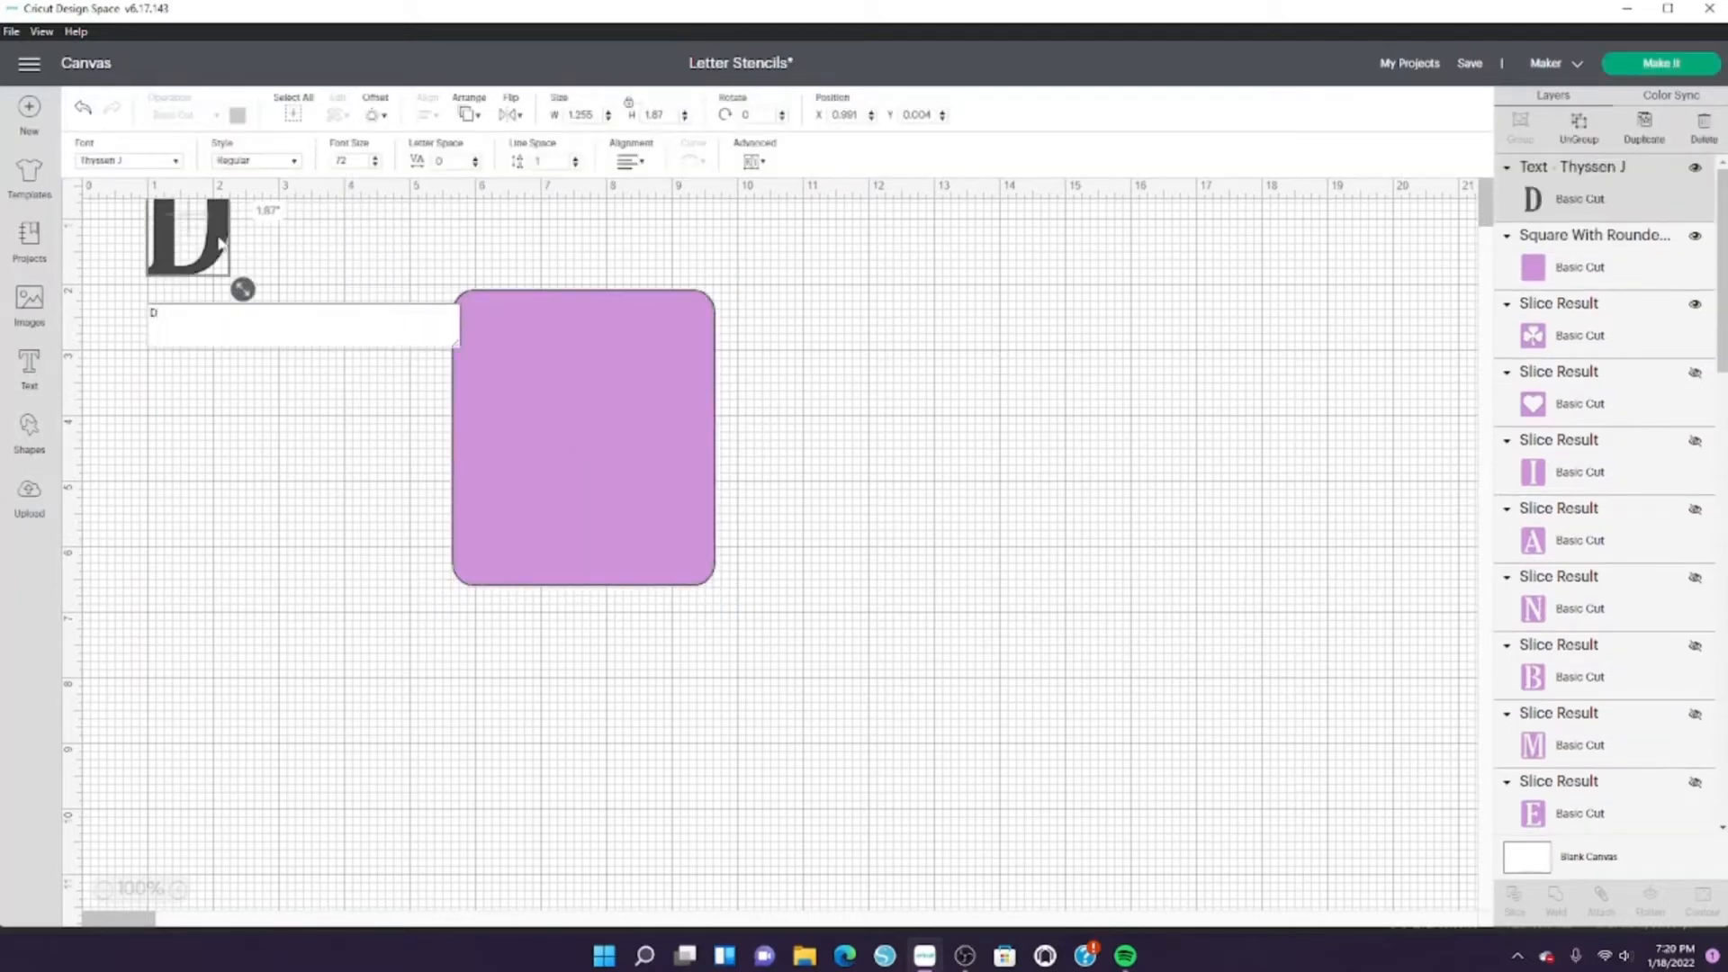
{"action": "left_click_drag", "start_coordinate": [188, 237], "coordinate": [545, 396]}
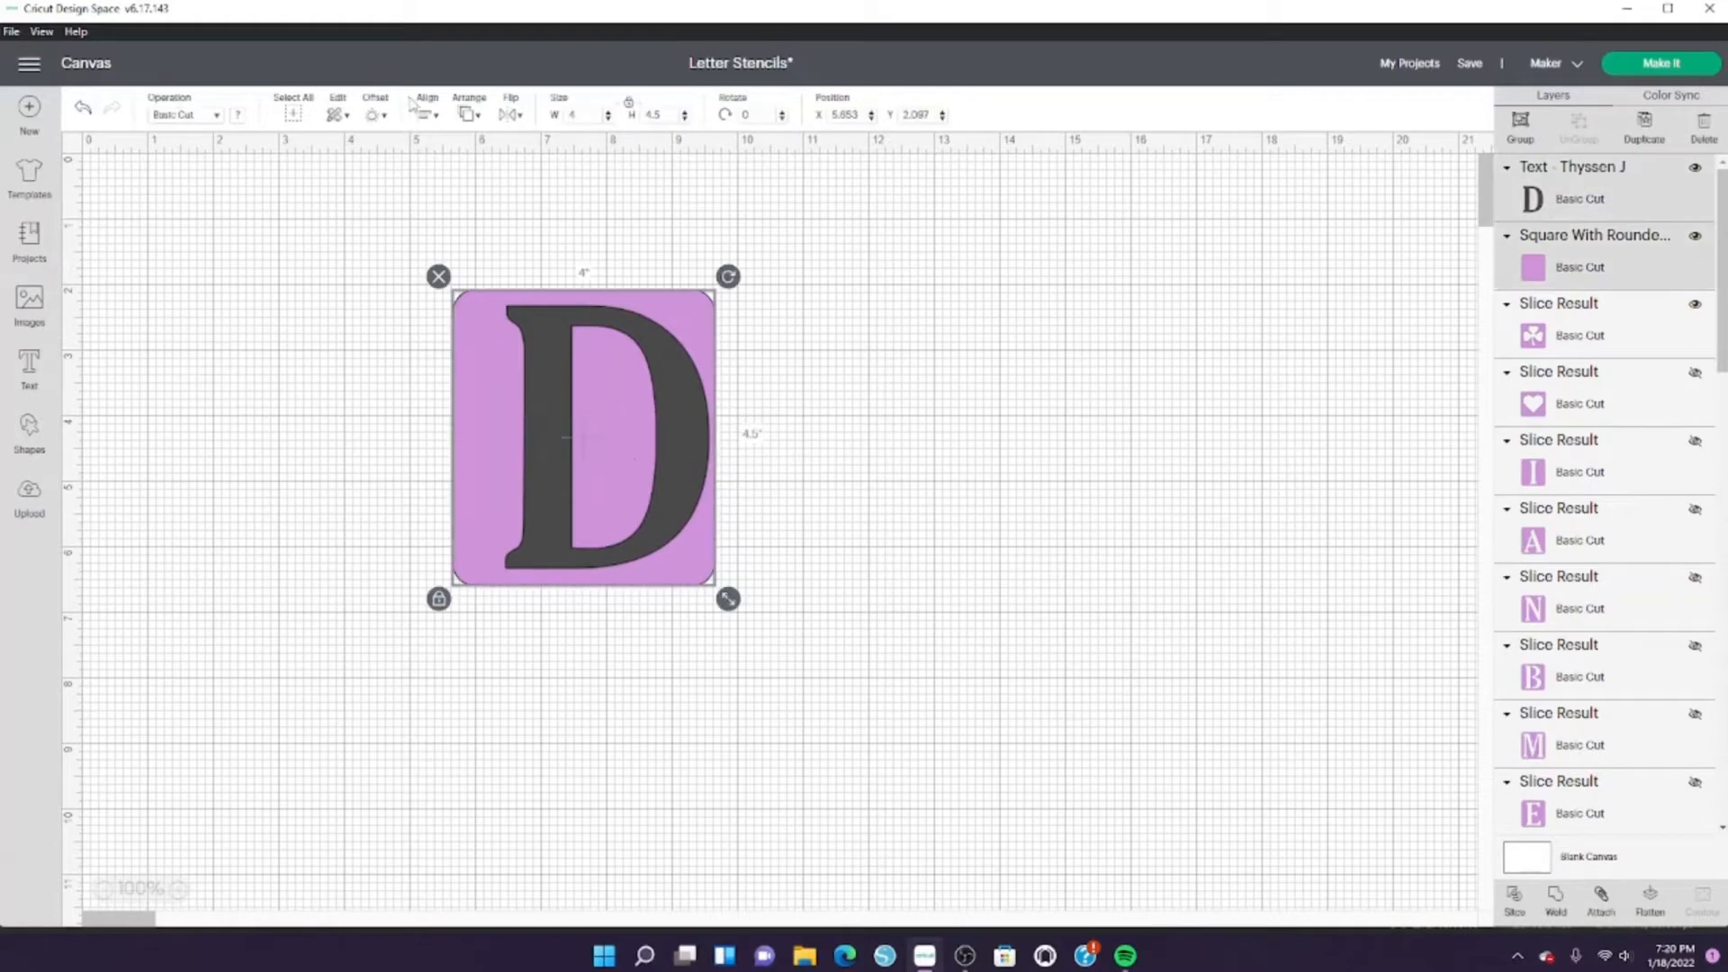
{"action": "left_click", "coordinate": [427, 106]}
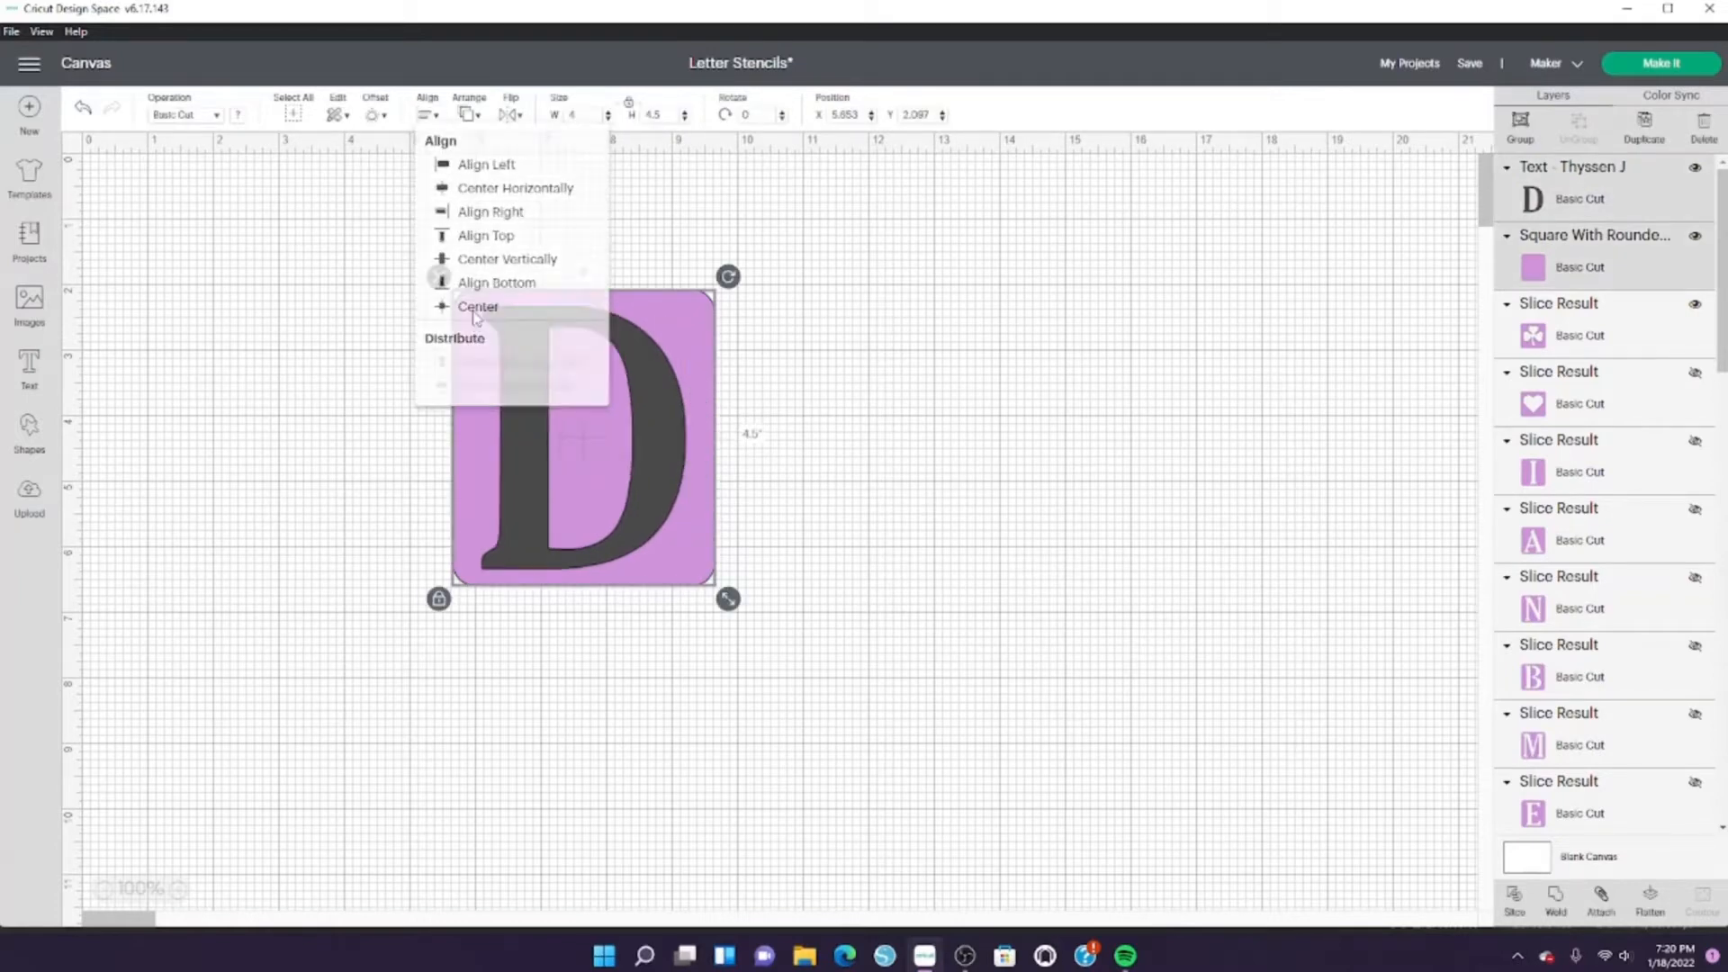
{"action": "left_click", "coordinate": [479, 306]}
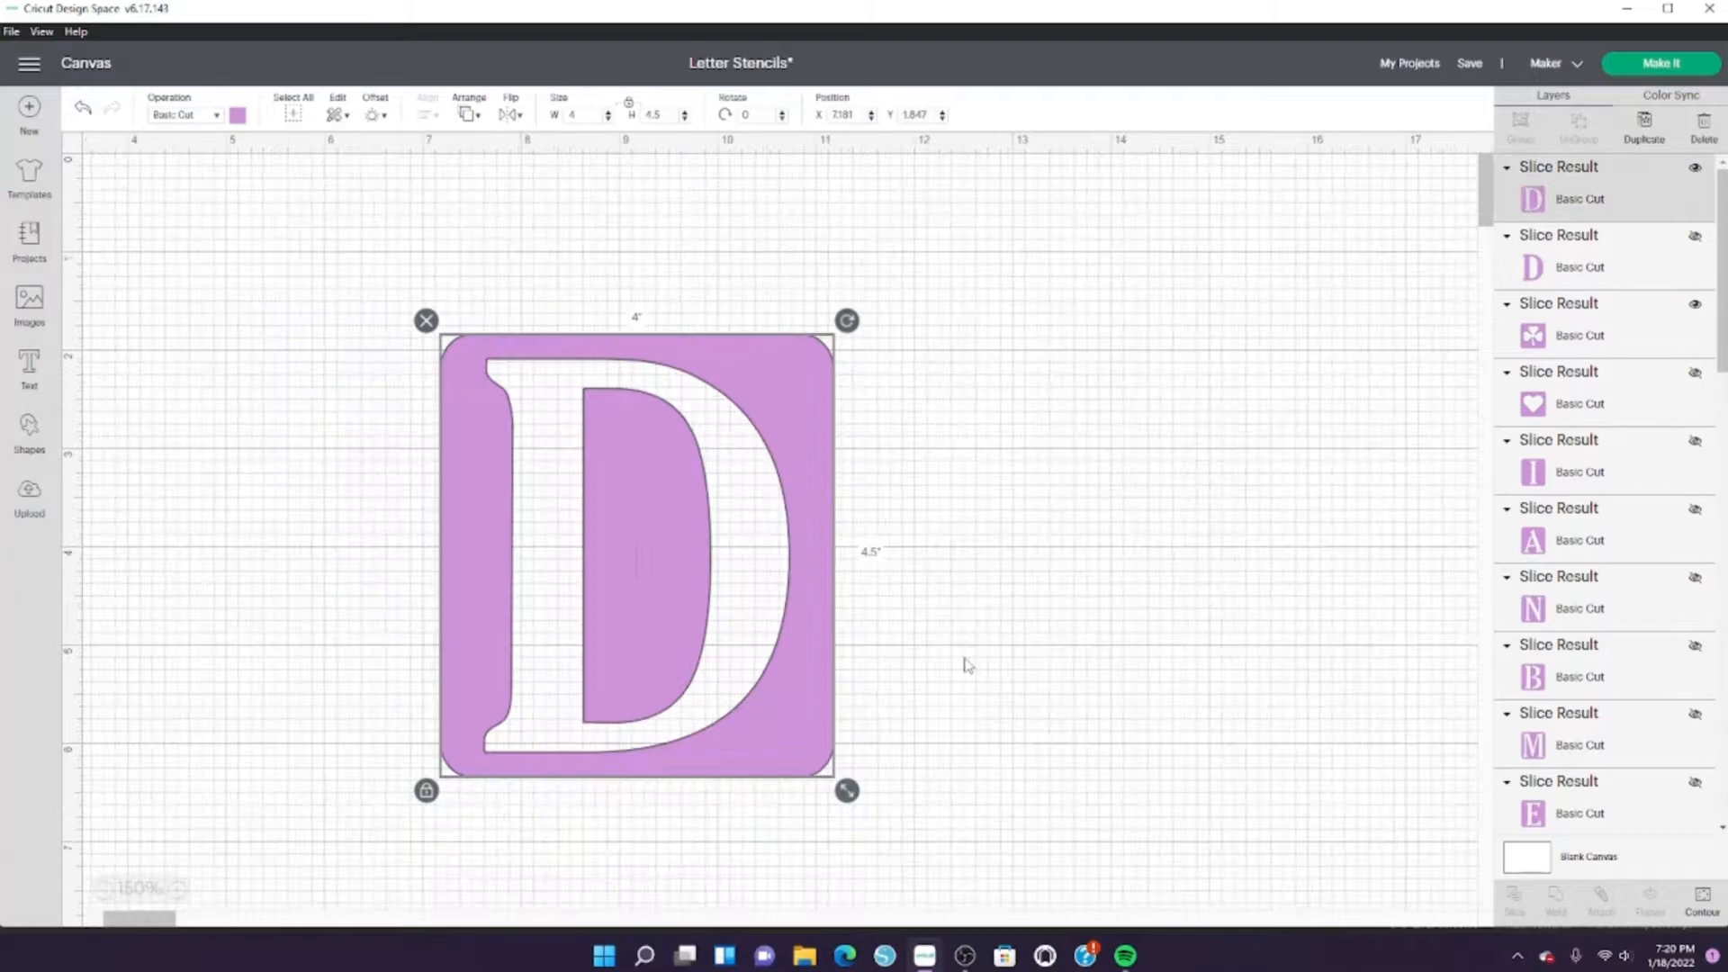
- Insert a square as a thin vertical bridge bar across the D and weld it to the stencil
{"action": "left_click", "coordinate": [29, 427]}
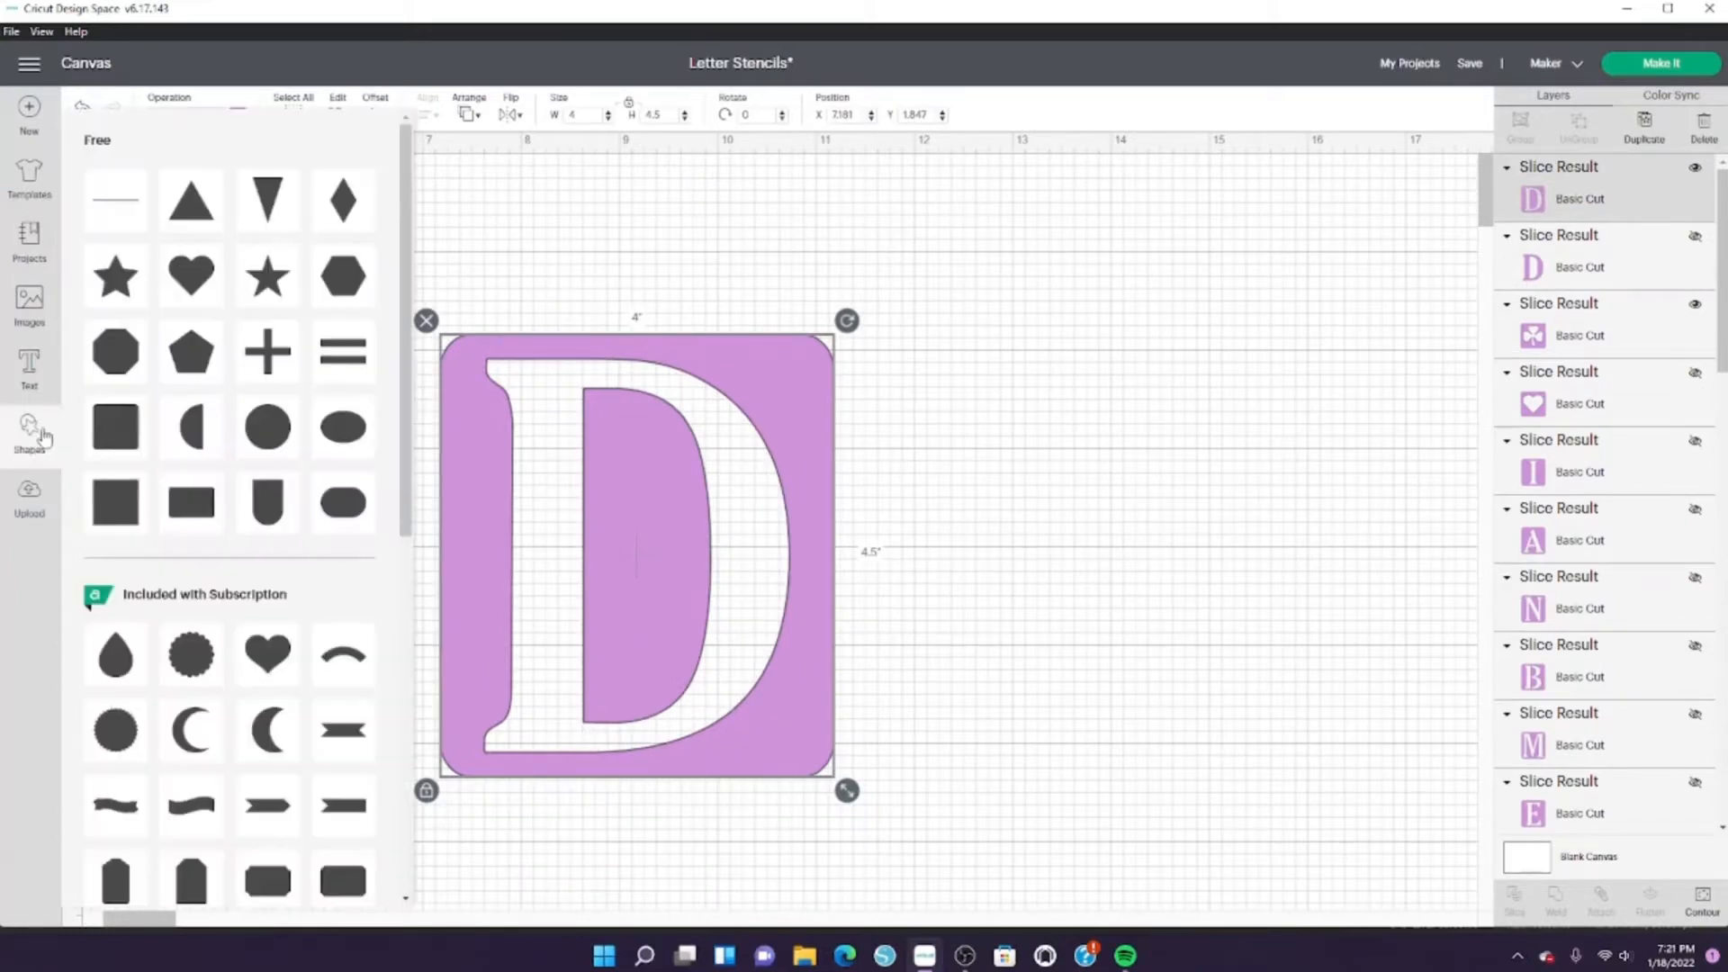
{"action": "left_click", "coordinate": [115, 426]}
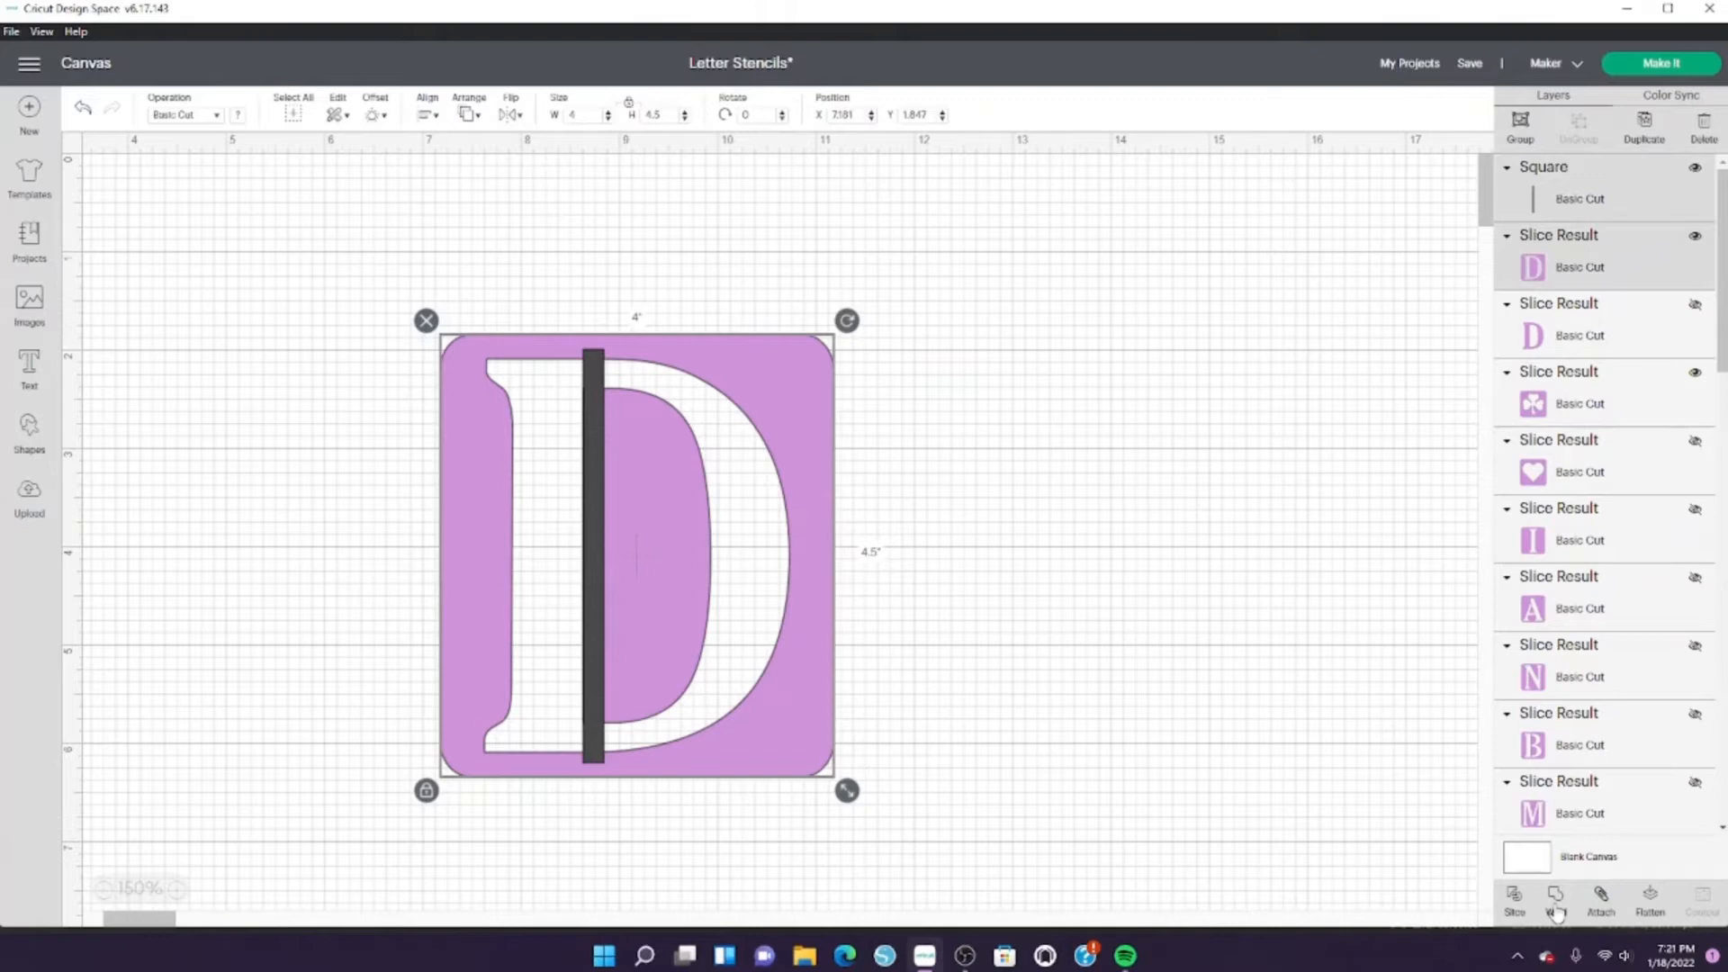
{"action": "left_click", "coordinate": [1555, 900]}
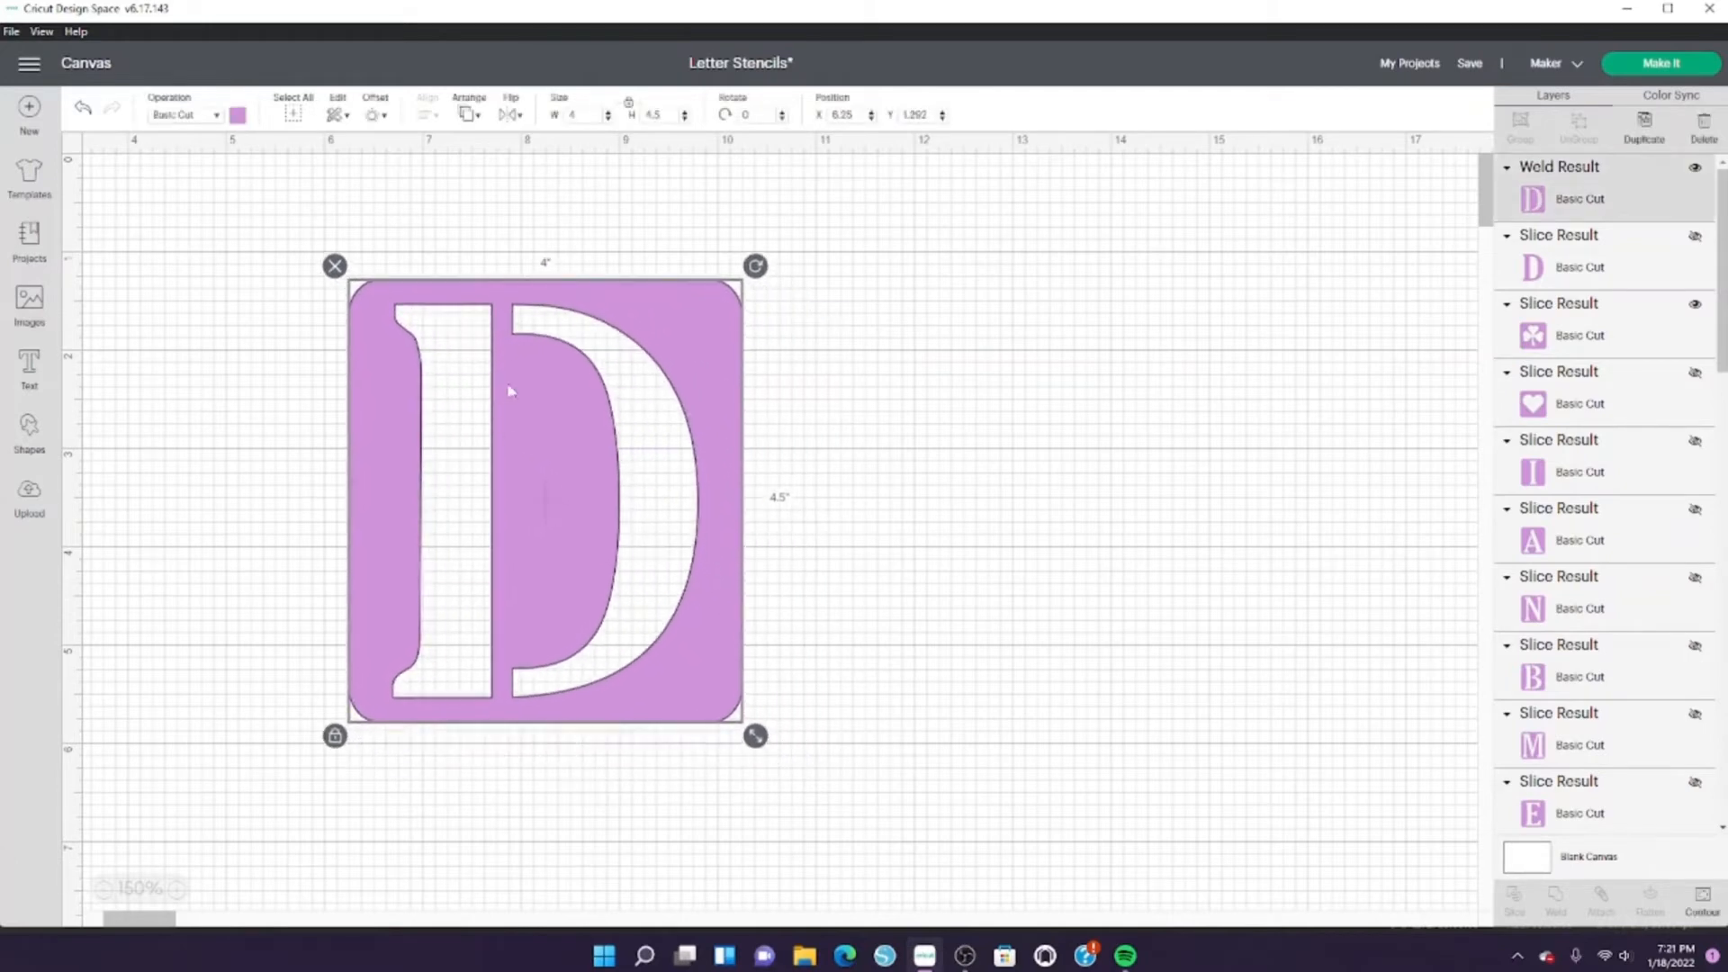
{"action": "mouse_move", "coordinate": [478, 715]}
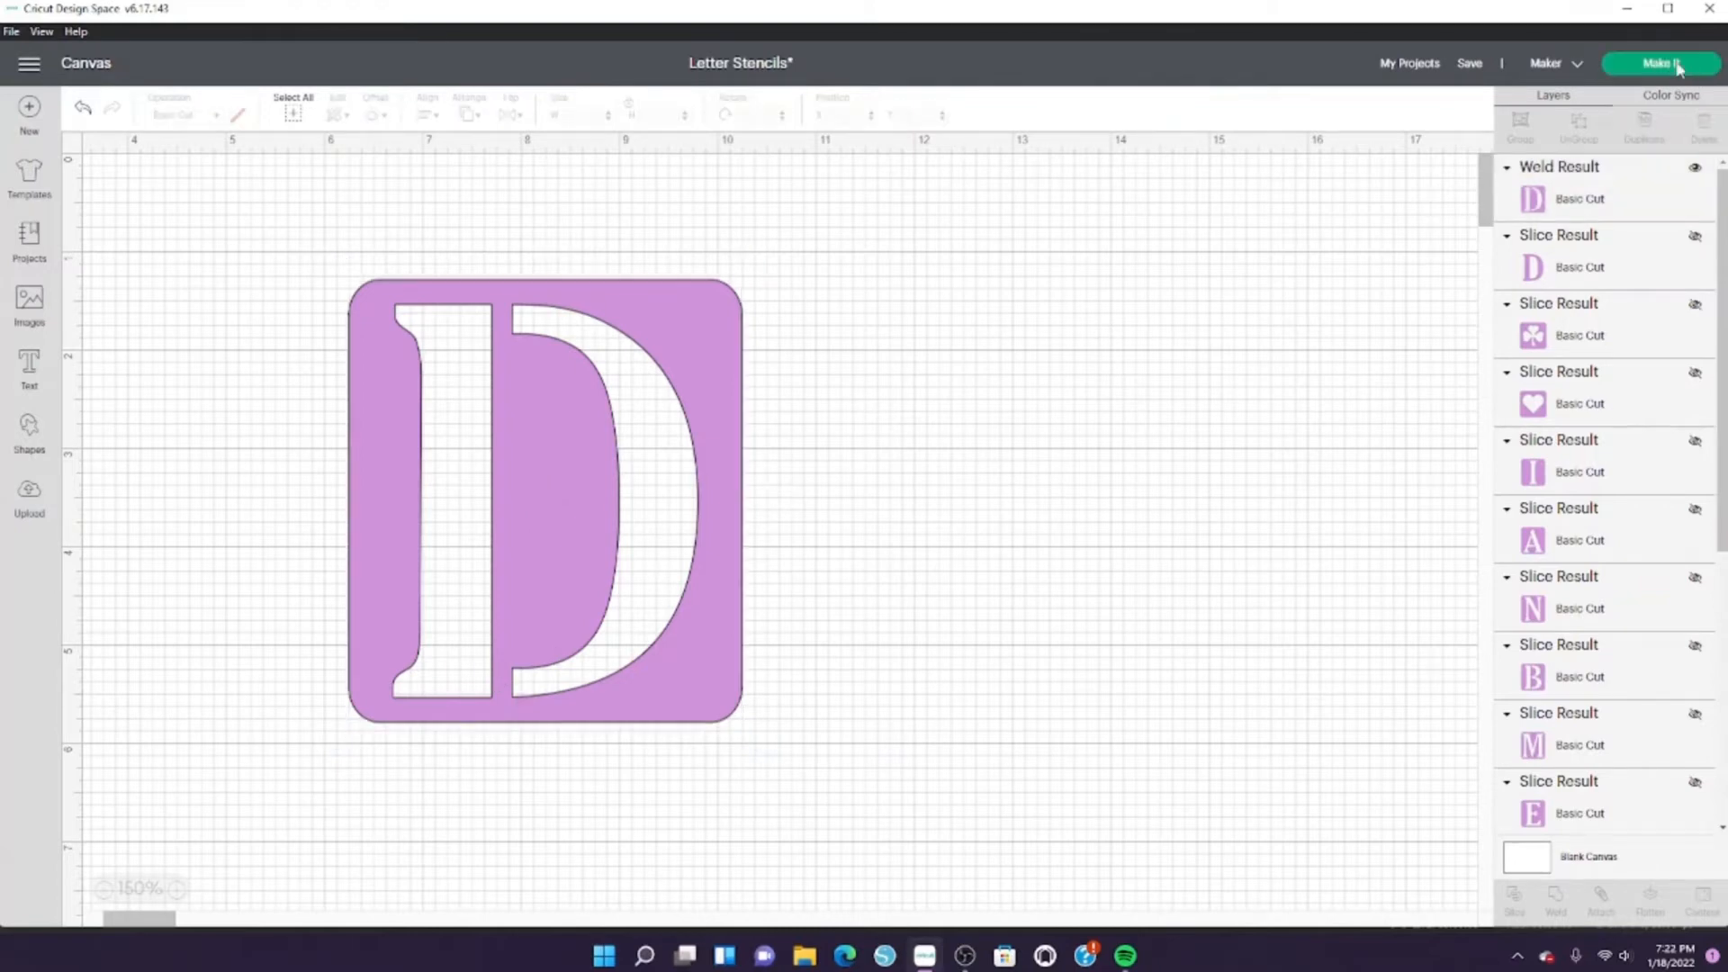
- Send the stencil to Make It, accept the mat layout and choose Chipboard (1.5 mm)
{"action": "left_click", "coordinate": [1662, 63]}
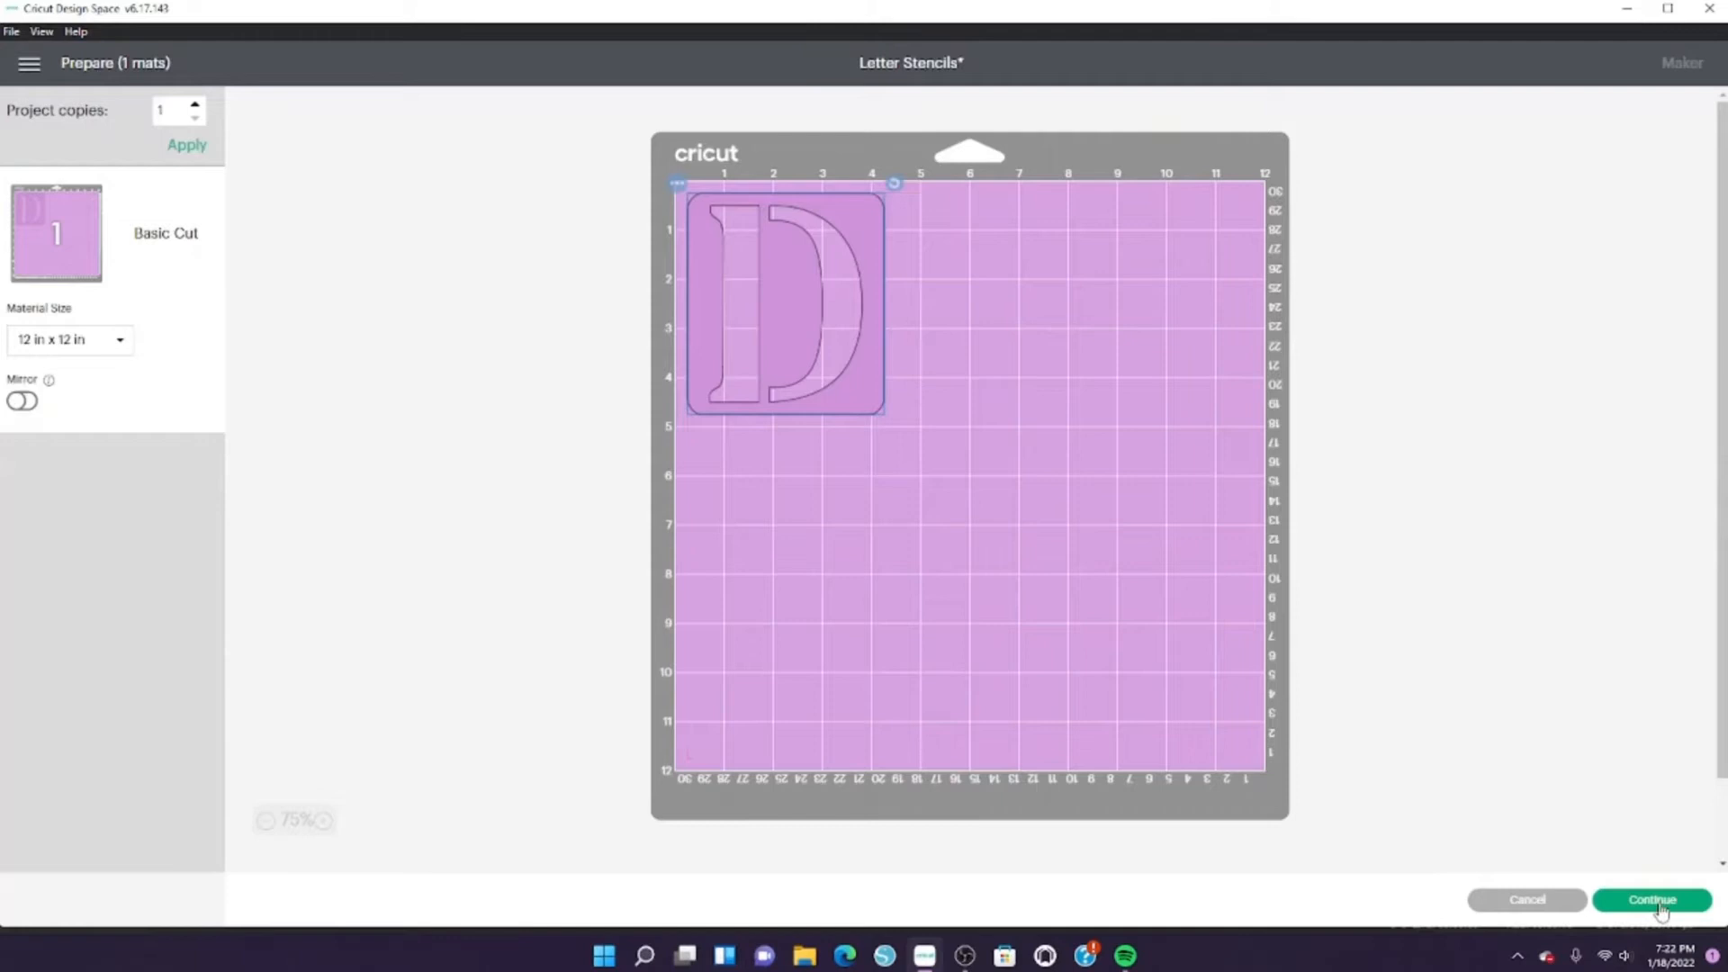
{"action": "left_click", "coordinate": [1651, 900]}
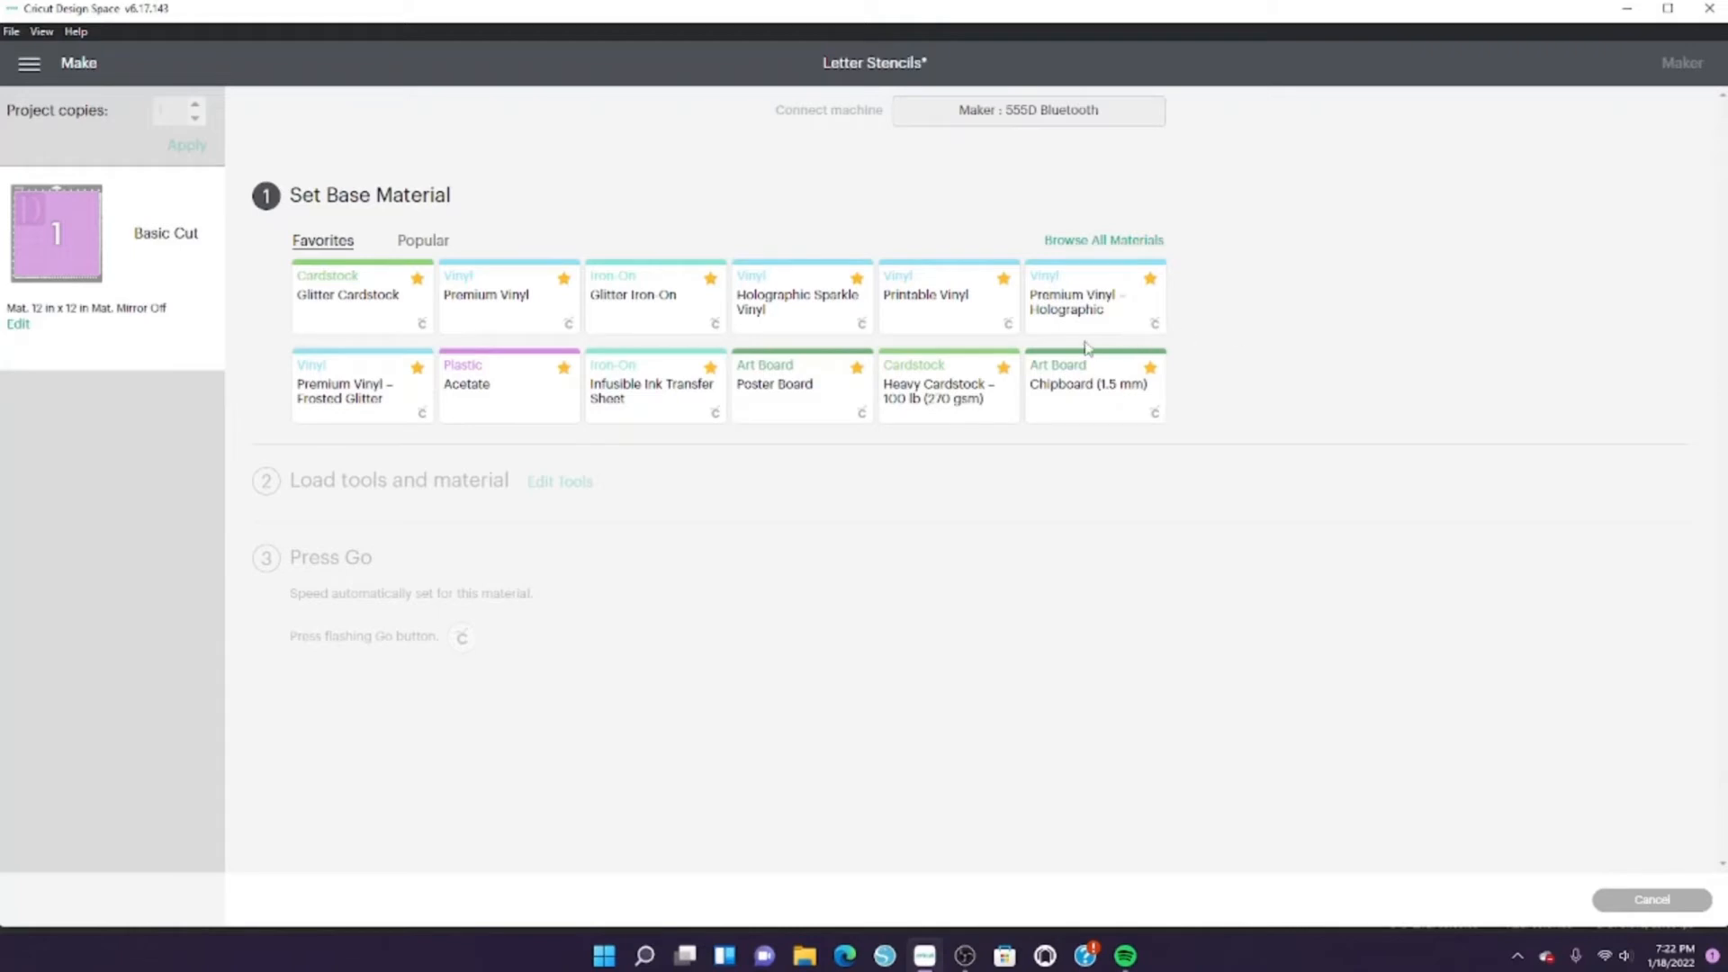
{"action": "left_click", "coordinate": [1092, 385]}
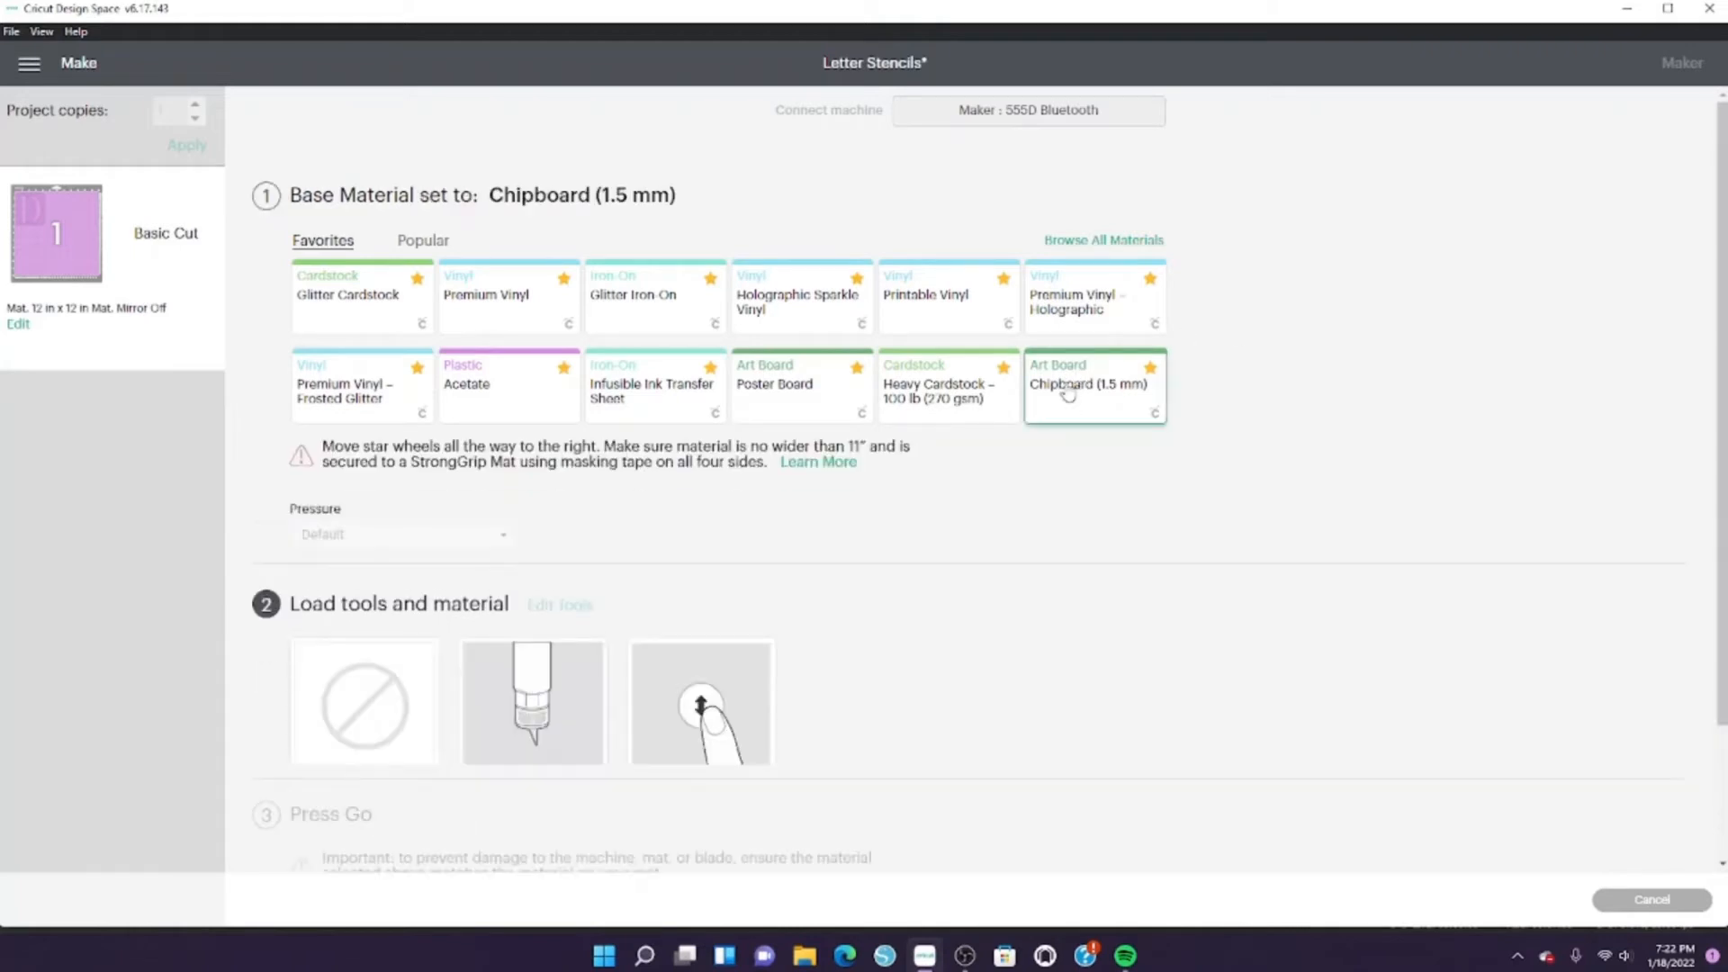